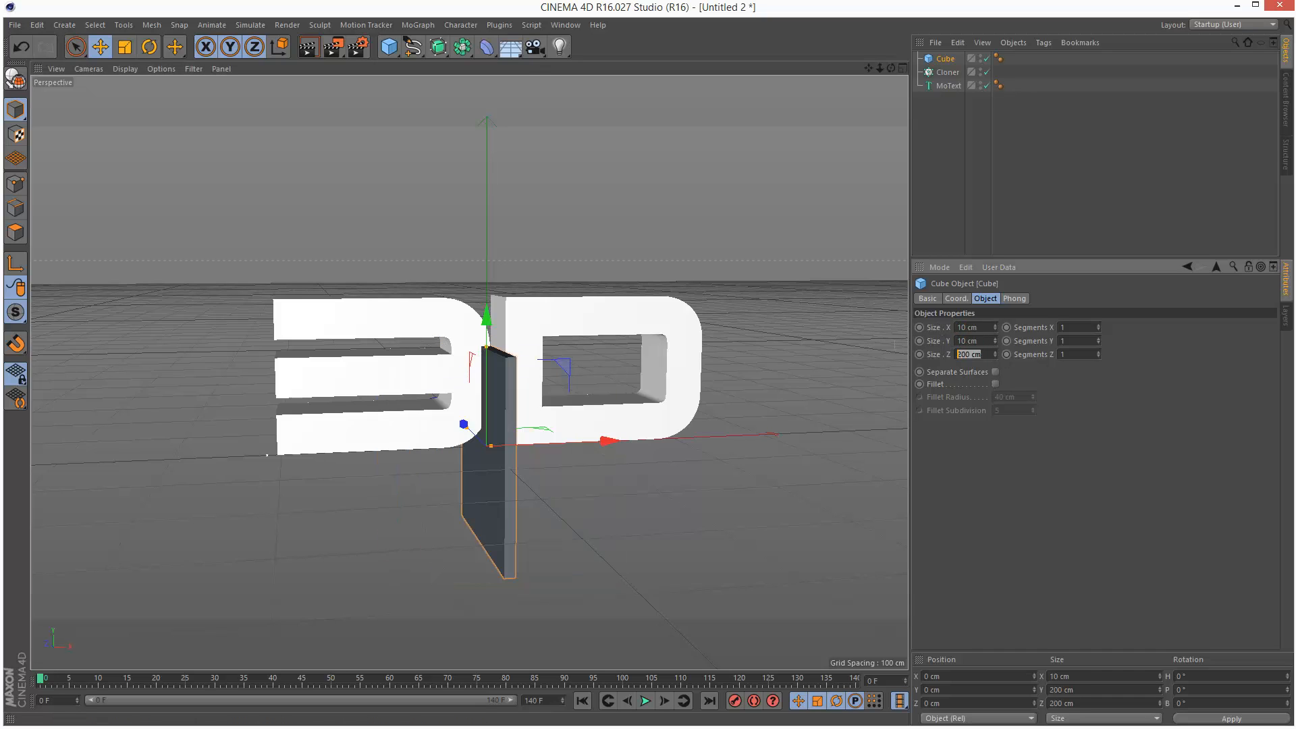
- Set the Cube's size to a small 10 cm block in the Object tab
{"action": "left_click", "coordinate": [949, 85]}
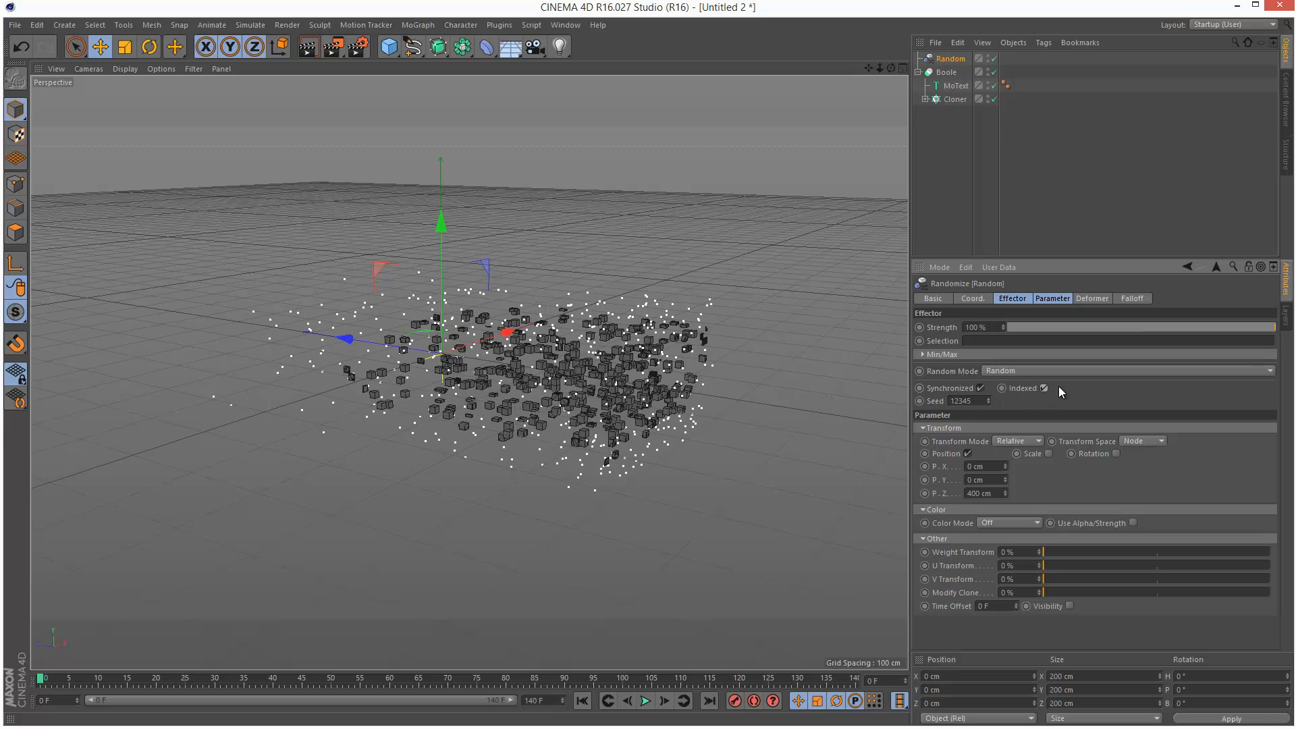
- Set the Random effector's Position Z to 400 cm
{"action": "left_click", "coordinate": [1130, 299]}
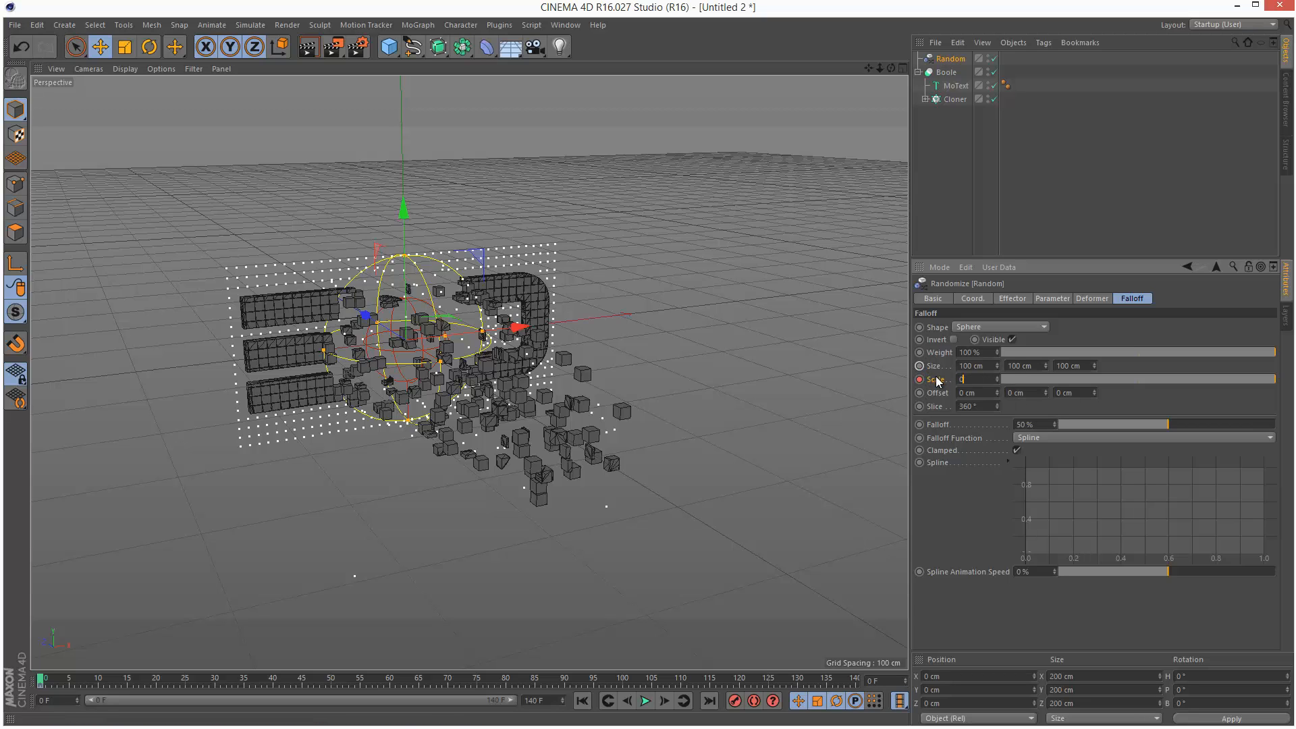
- Adjust the Random effector's spherical falloff size to 100 cm
{"action": "left_click", "coordinate": [961, 113]}
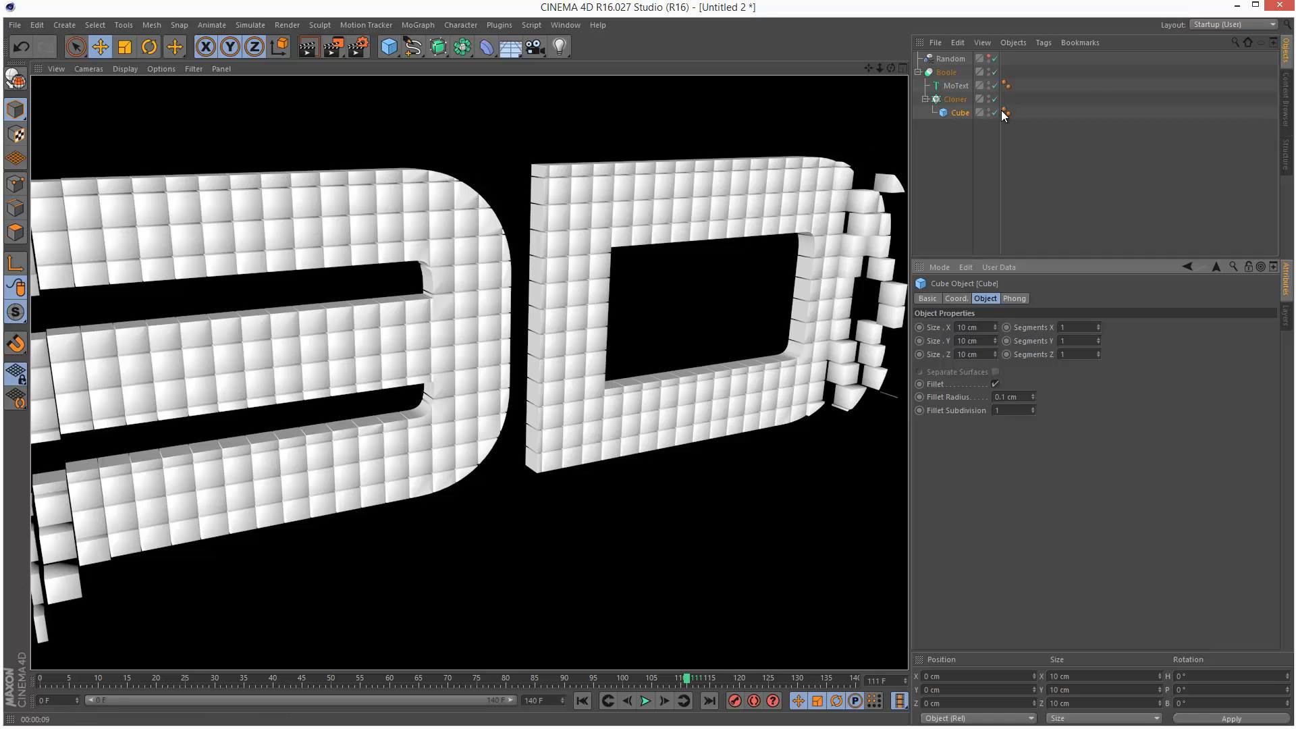
- Open the Cube's Phong tag settings to set a 0° smoothing angle
{"action": "left_click", "coordinate": [1005, 112]}
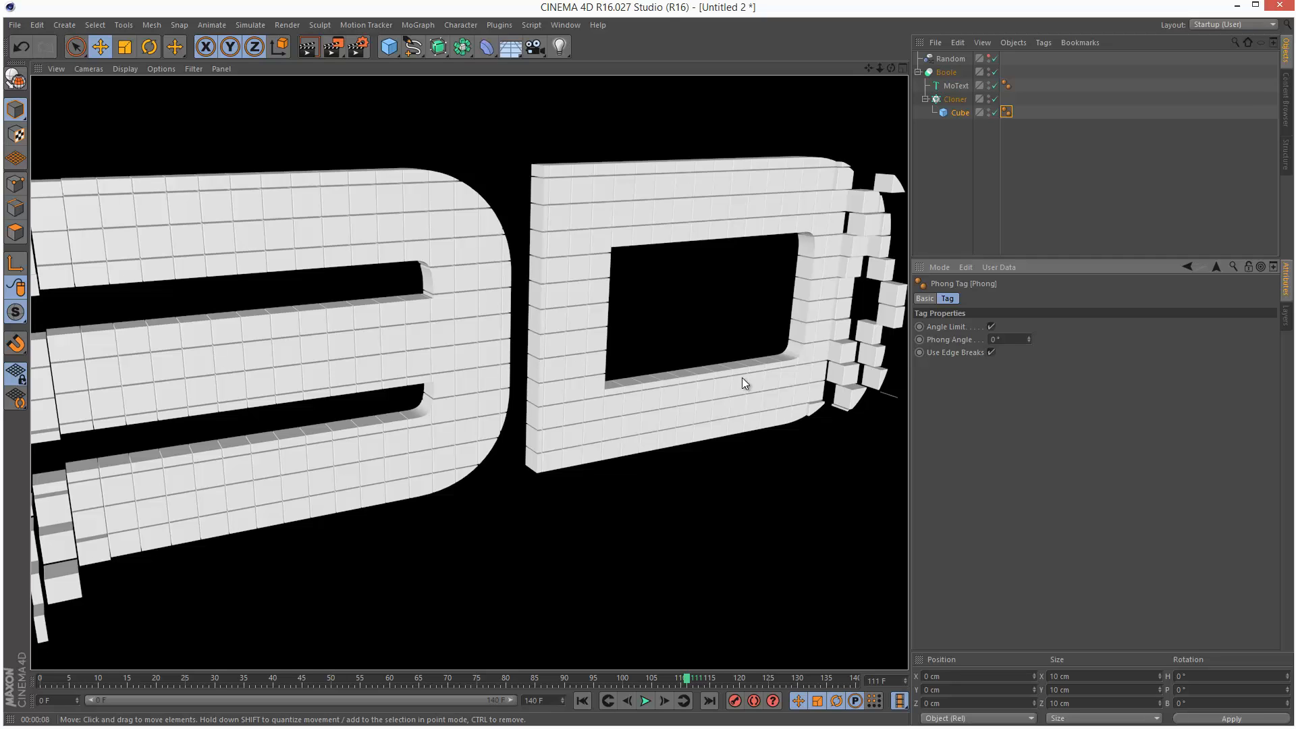